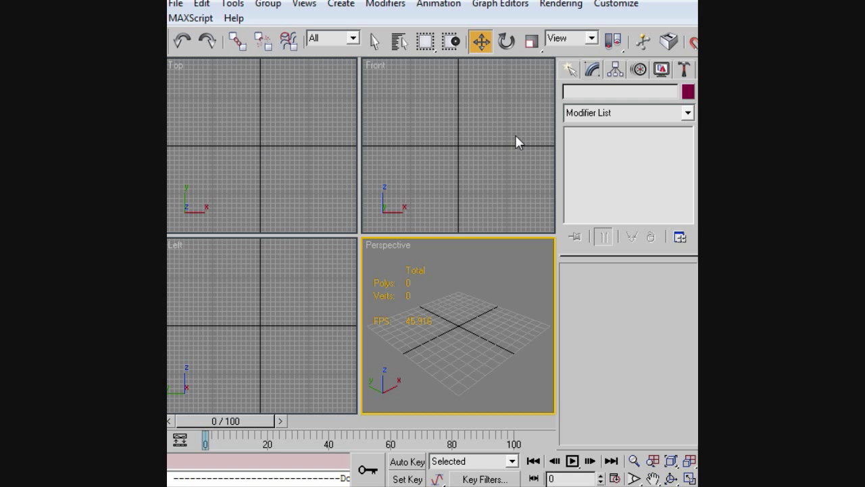
{"action": "mouse_move", "coordinate": [390, 181]}
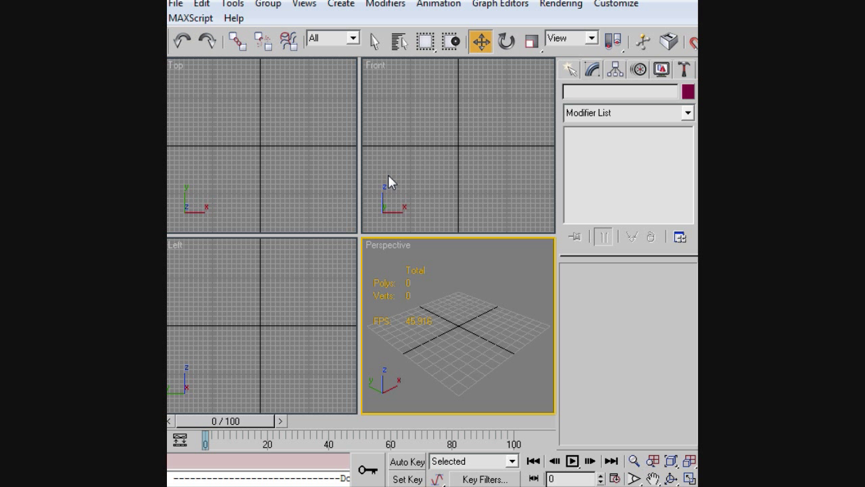
{"action": "mouse_move", "coordinate": [539, 273]}
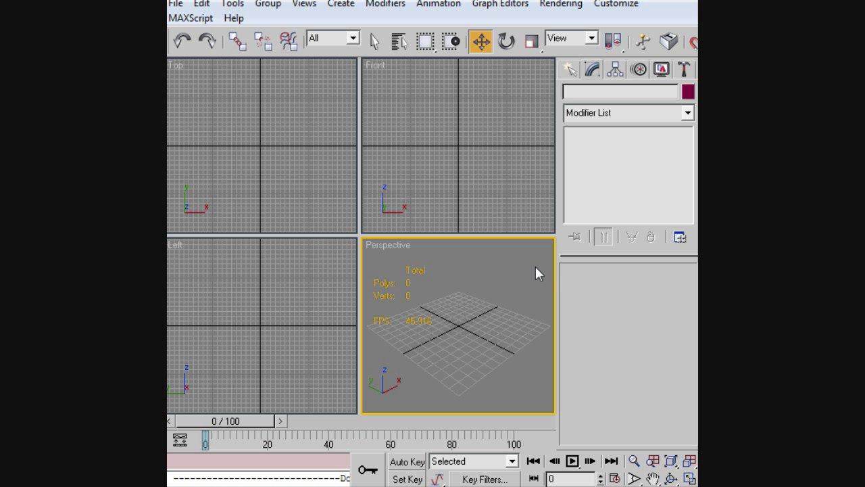
{"action": "mouse_move", "coordinate": [400, 215]}
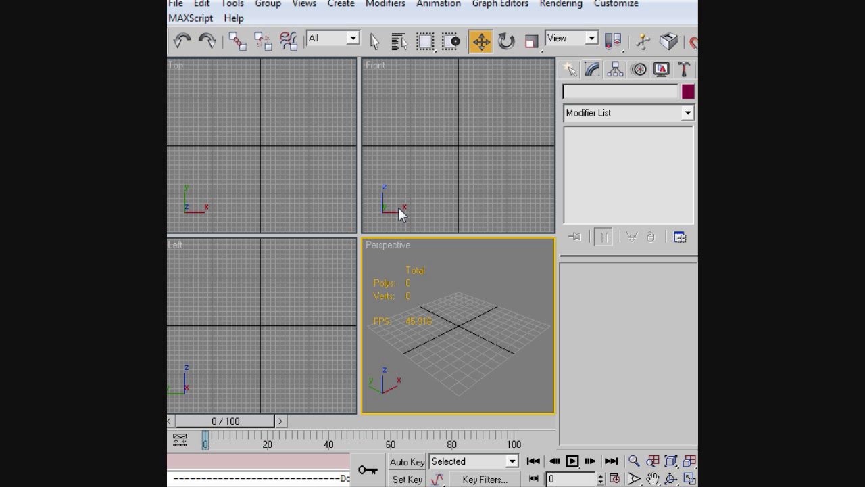
Step: Show the Standard Primitives object types in the Create panel
{"action": "left_click", "coordinate": [573, 69]}
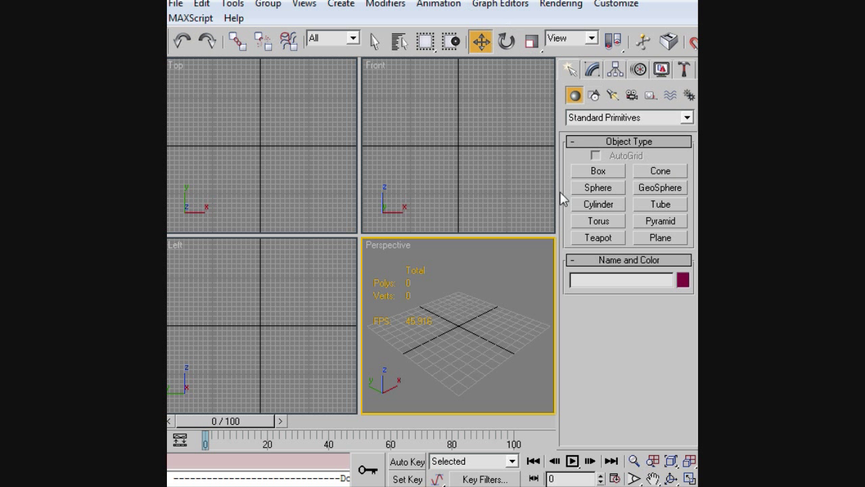
{"action": "mouse_move", "coordinate": [610, 235]}
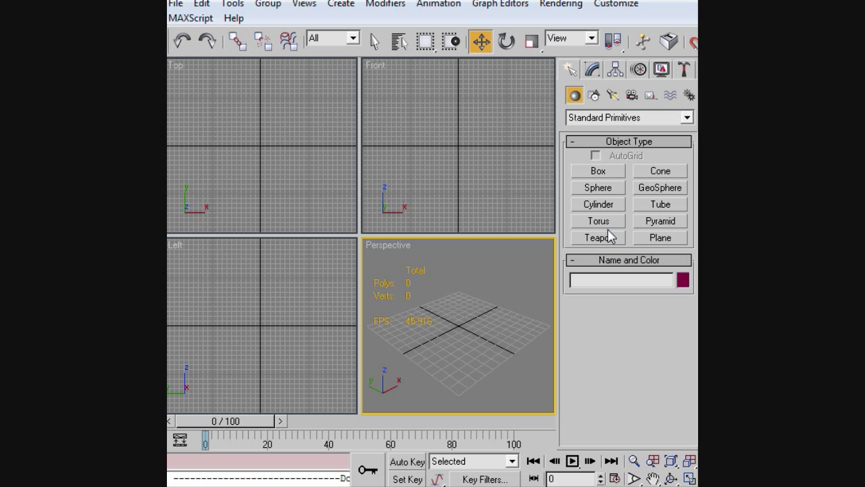
Step: Arm Box creation and make the Top viewport active for drawing it
{"action": "left_click", "coordinate": [598, 171]}
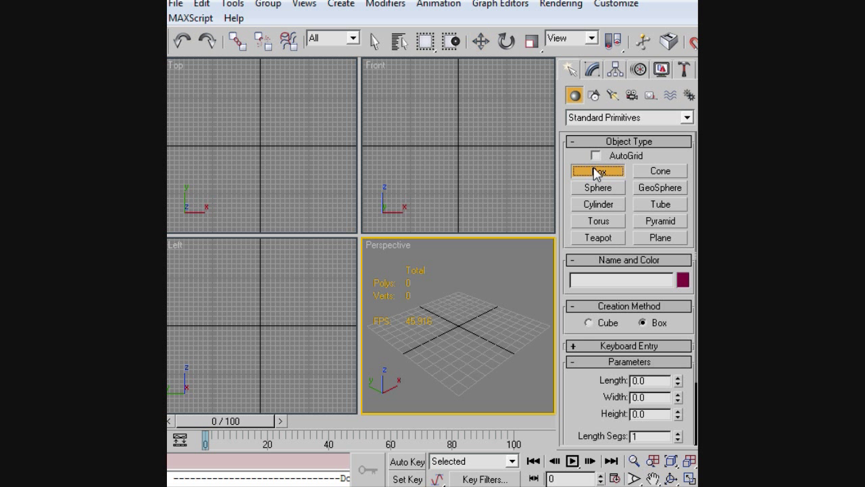
{"action": "left_click", "coordinate": [598, 170]}
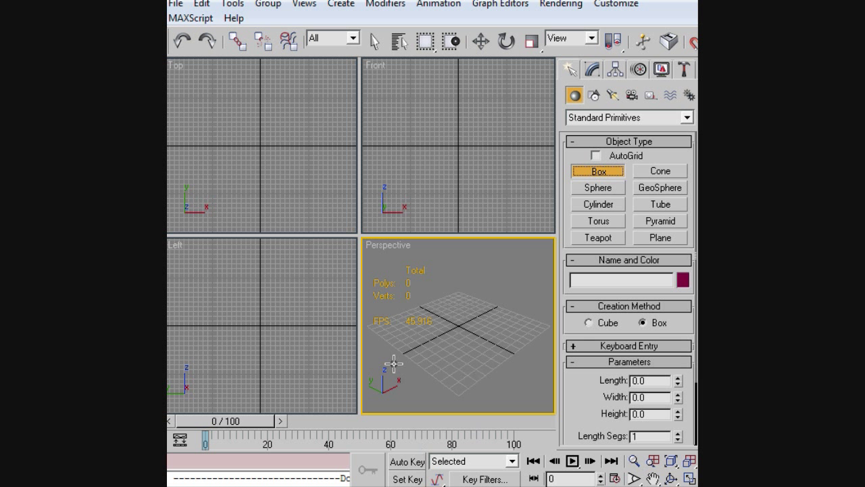
{"action": "mouse_move", "coordinate": [440, 304]}
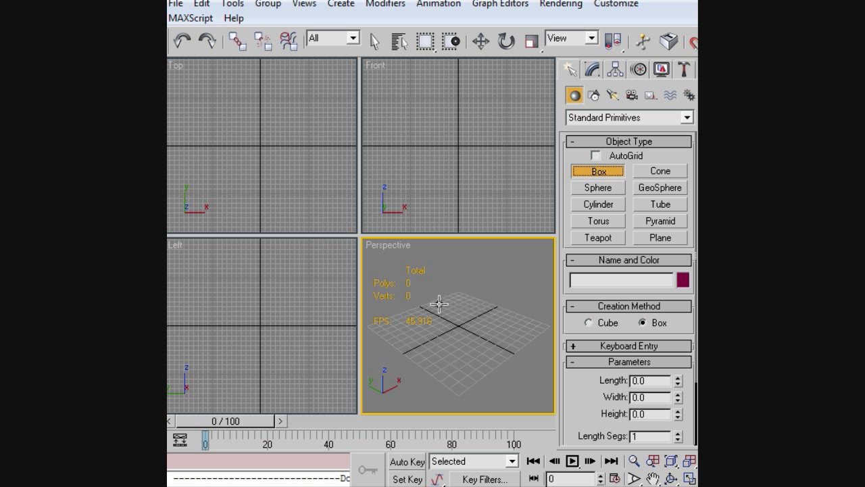
{"action": "mouse_move", "coordinate": [236, 133]}
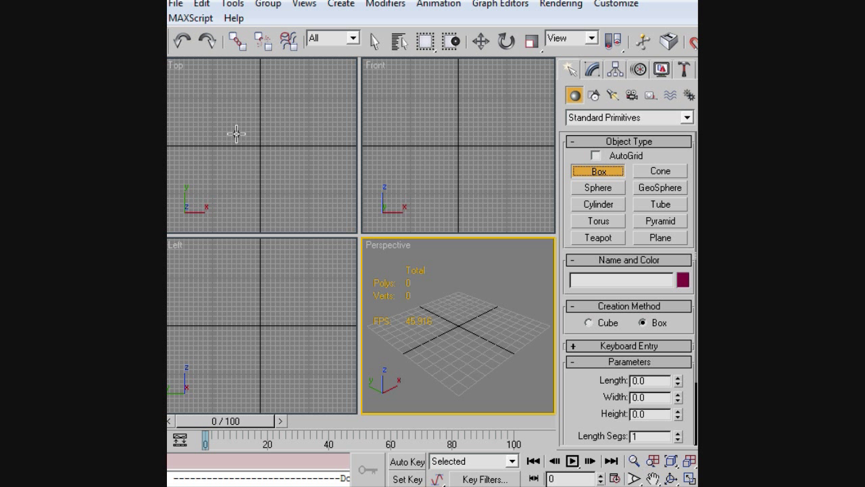
{"action": "mouse_move", "coordinate": [237, 128]}
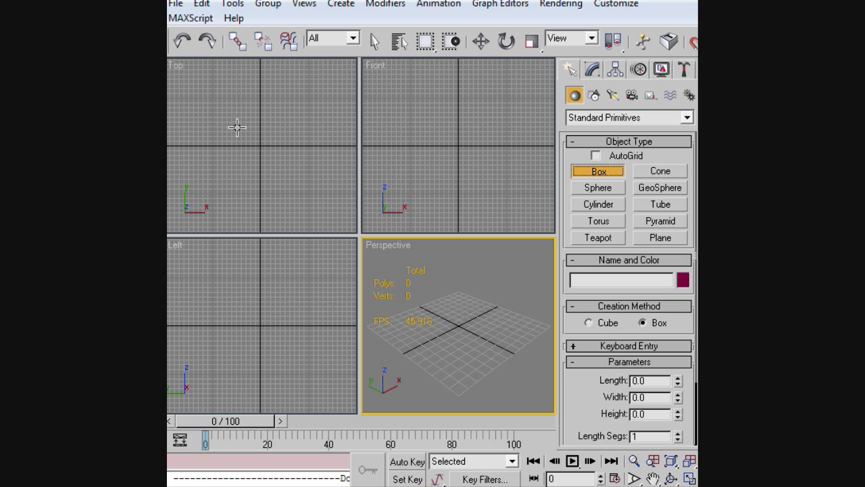
{"action": "left_click", "coordinate": [222, 138]}
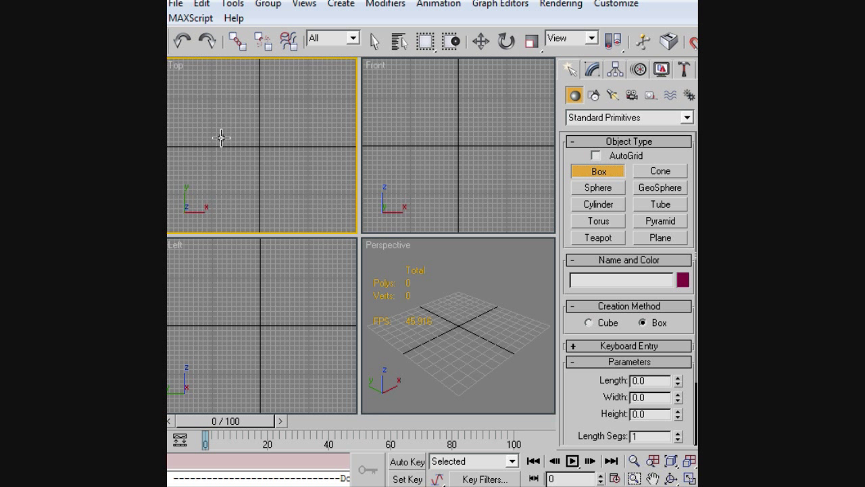
{"action": "mouse_move", "coordinate": [232, 106]}
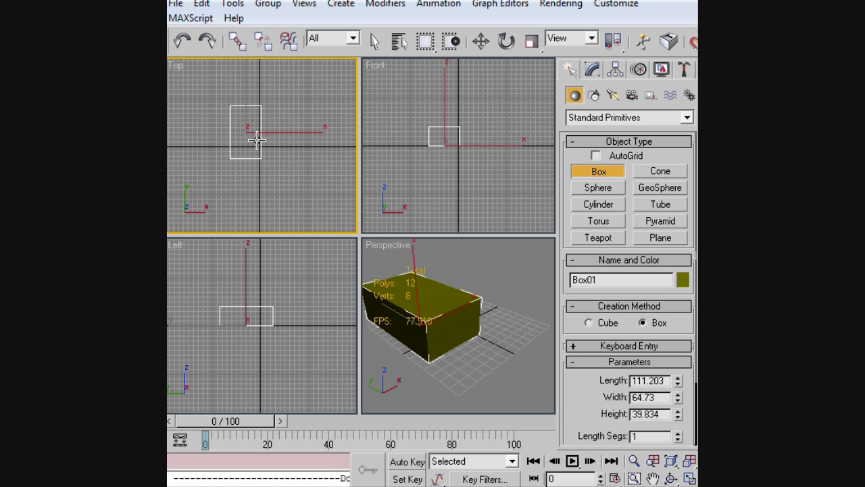
{"action": "mouse_move", "coordinate": [414, 234]}
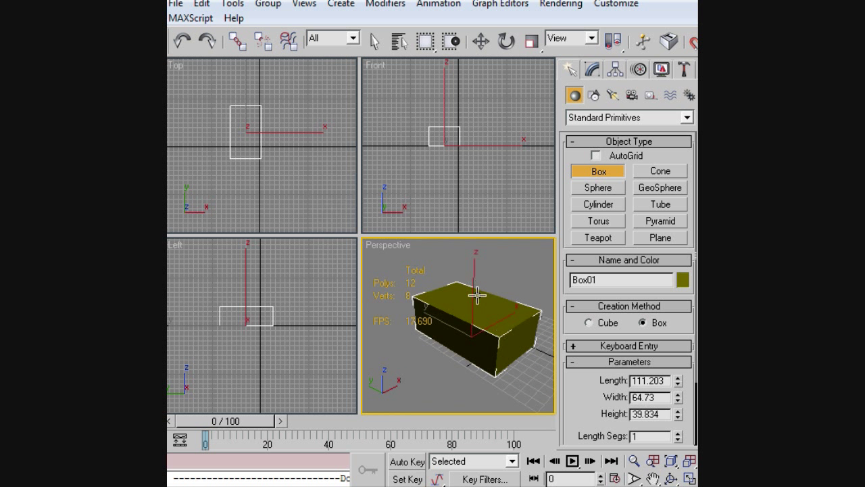
Step: Raise the box to three length segments and two height segments
{"action": "scroll", "scroll_direction": "down", "scroll_amount": 3}
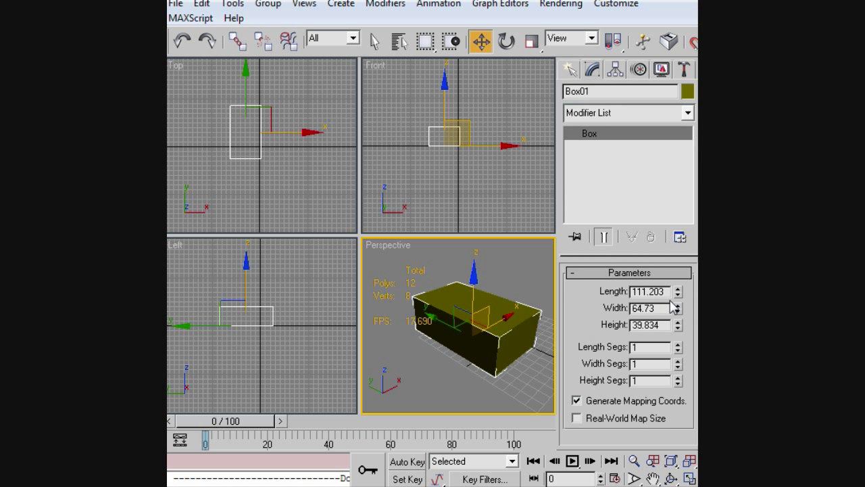
{"action": "left_click", "coordinate": [678, 343]}
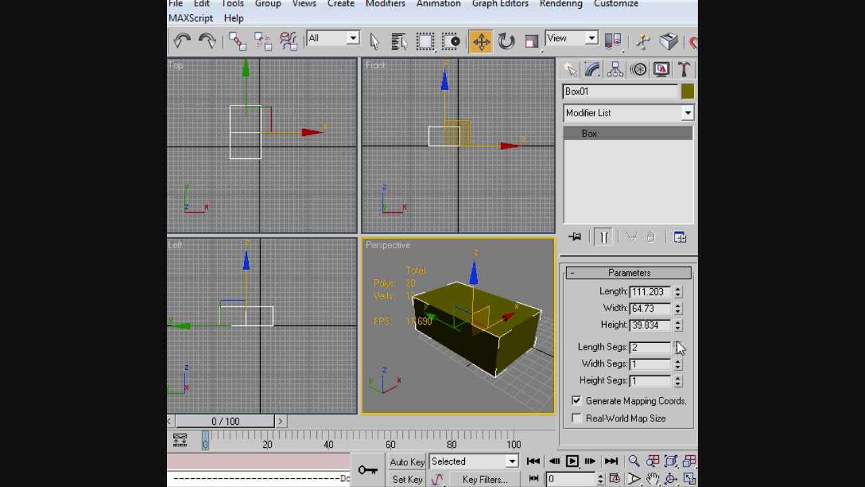
{"action": "left_click", "coordinate": [676, 343]}
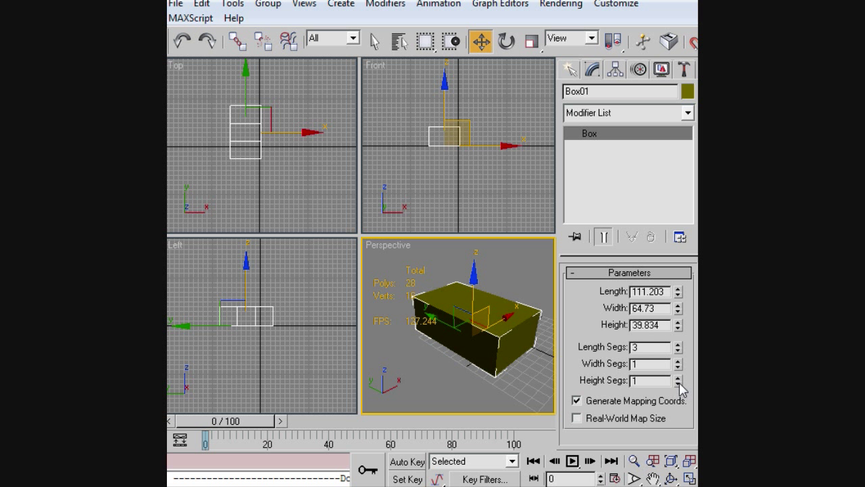
{"action": "left_click", "coordinate": [676, 377]}
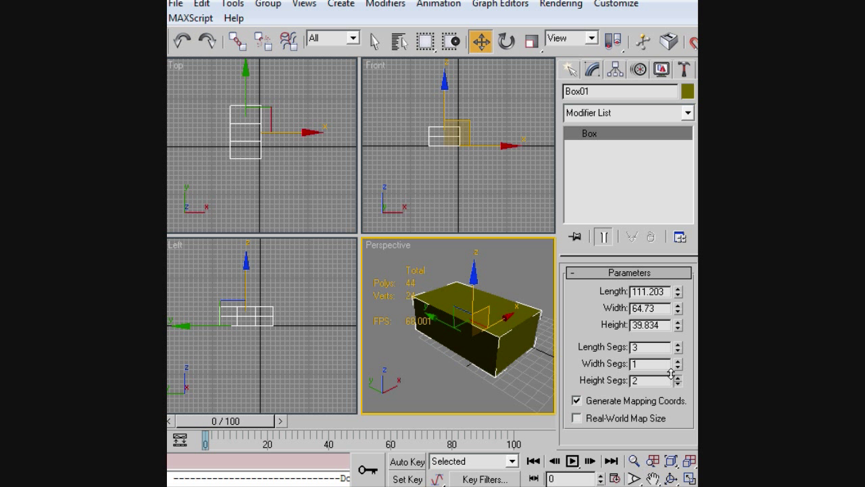
{"action": "mouse_move", "coordinate": [583, 392]}
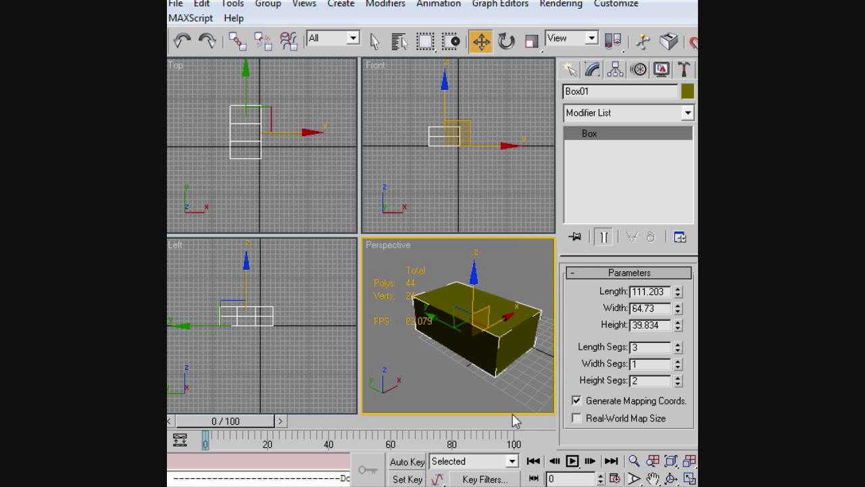
{"action": "mouse_move", "coordinate": [516, 420]}
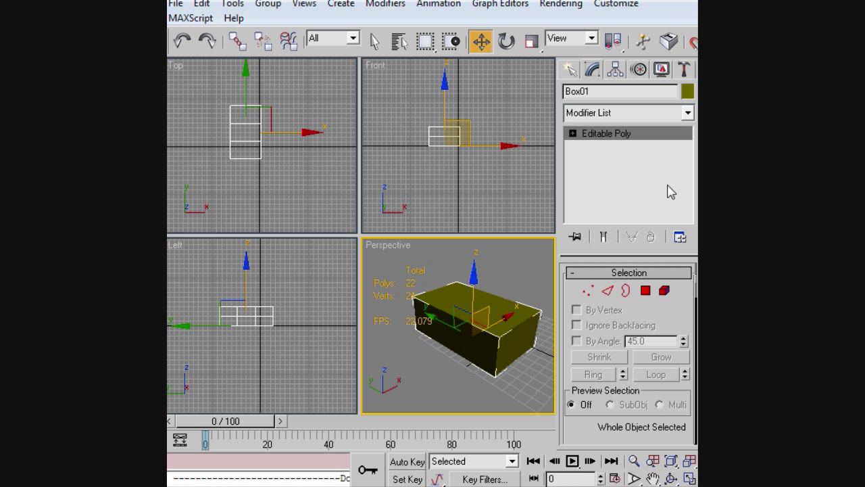
Step: Add MeshSmooth, return to Editable Poly, and enter Polygon sub-object mode
{"action": "left_click", "coordinate": [587, 291]}
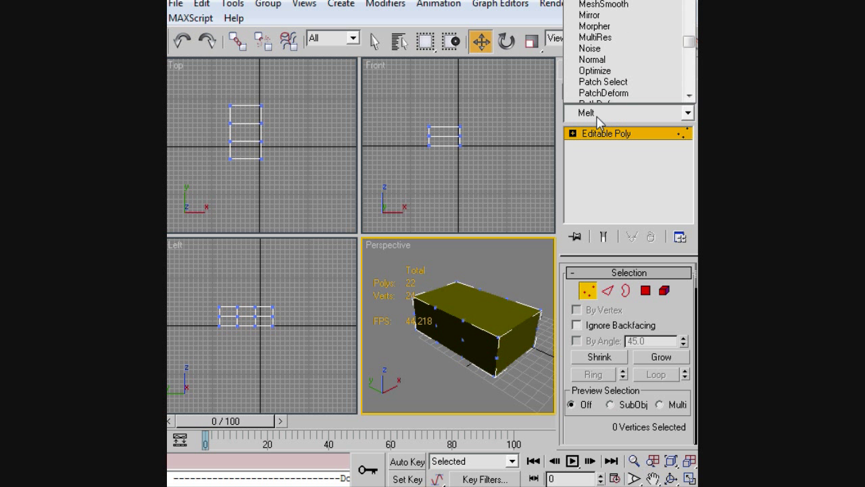
{"action": "left_click", "coordinate": [603, 3]}
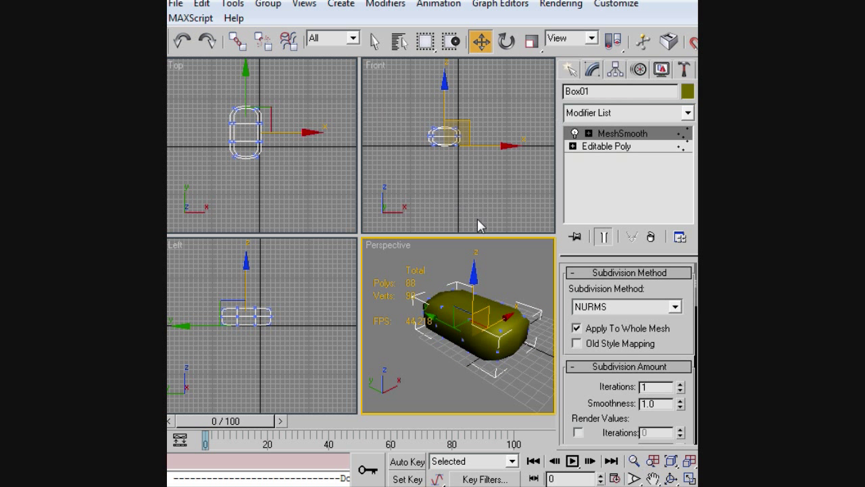
{"action": "left_click", "coordinate": [605, 146]}
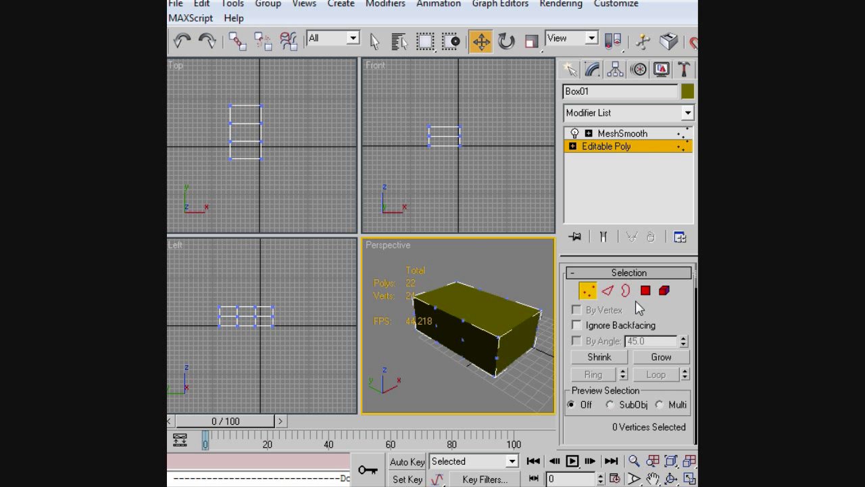
{"action": "left_click", "coordinate": [645, 290]}
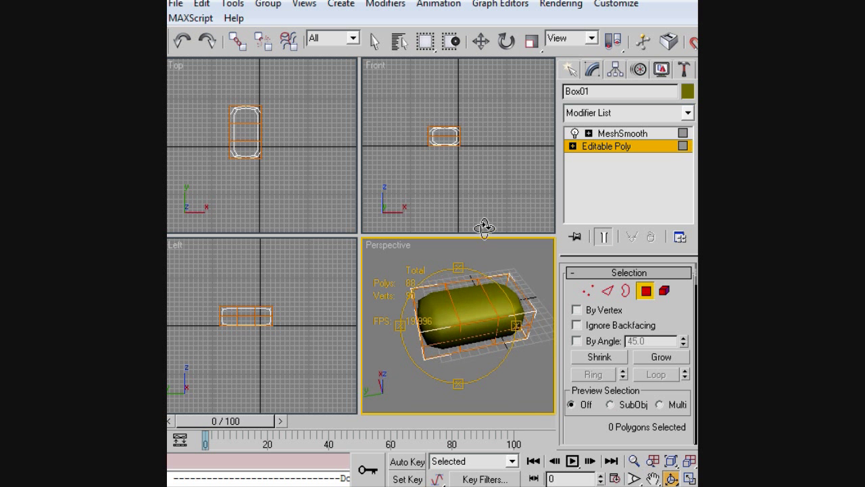
Step: Extrude the box's top polygons upward into a tall boot shaft
{"action": "left_click_drag", "start_coordinate": [485, 228], "coordinate": [368, 338]}
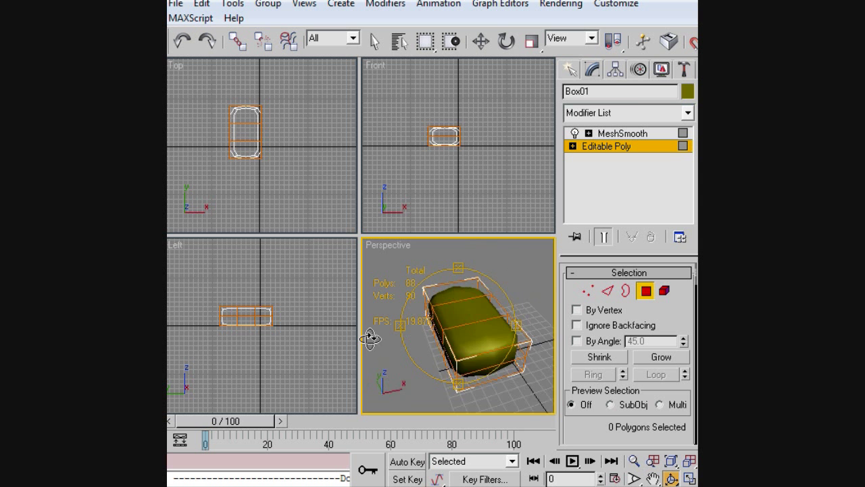
{"action": "left_click_drag", "start_coordinate": [460, 331], "coordinate": [473, 297]}
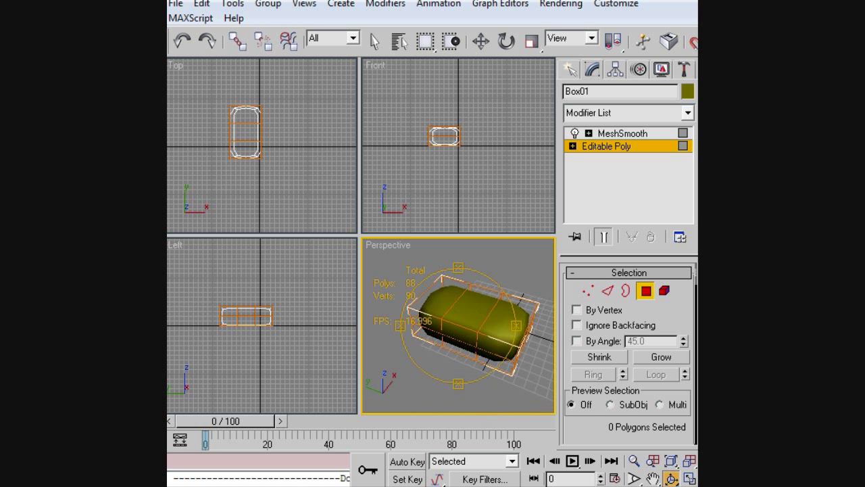
{"action": "scroll", "scroll_direction": "down", "scroll_amount": 3}
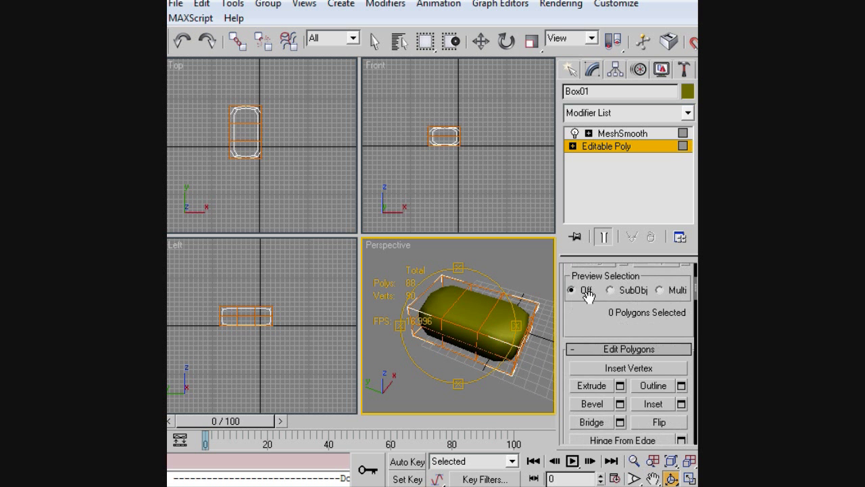
{"action": "left_click", "coordinate": [591, 403]}
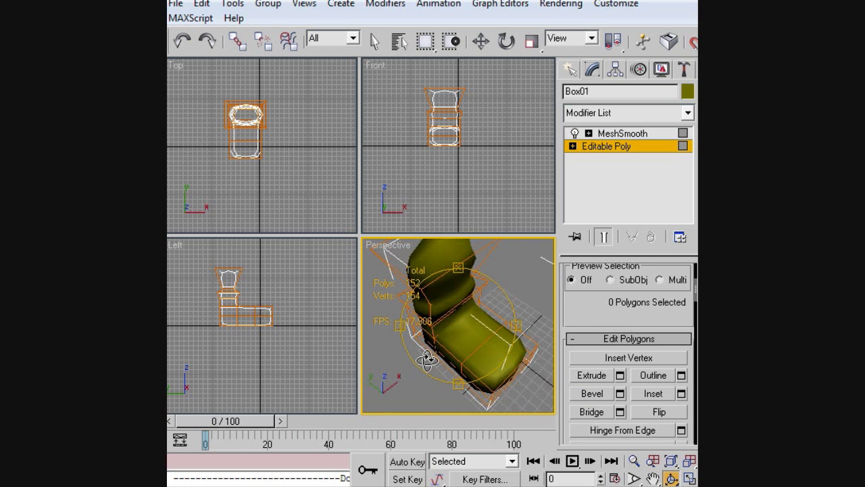
{"action": "left_click_drag", "start_coordinate": [425, 359], "coordinate": [527, 277]}
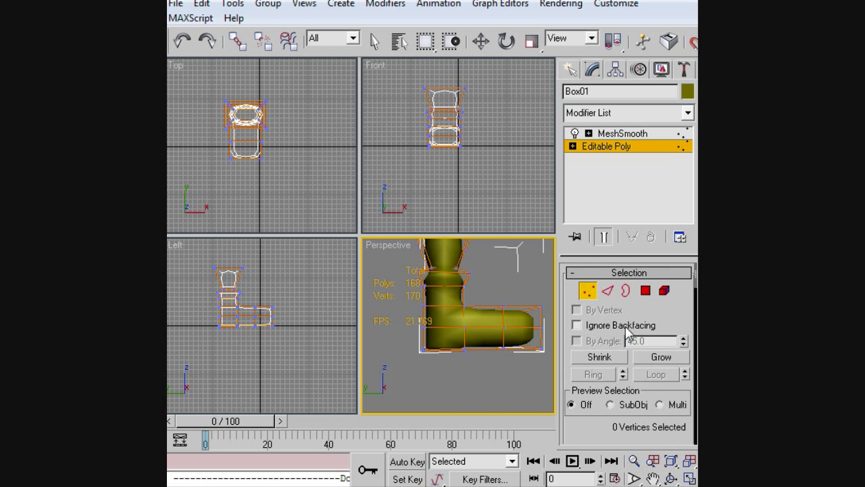
{"action": "mouse_move", "coordinate": [590, 291]}
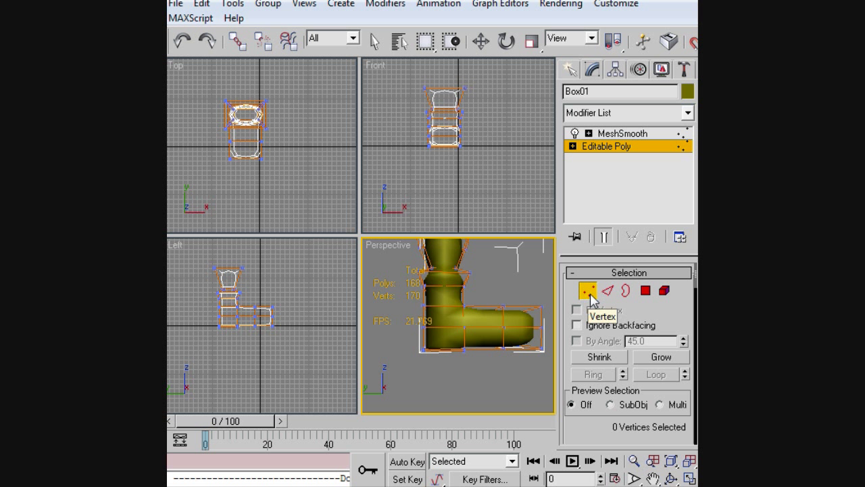
{"action": "mouse_move", "coordinate": [561, 320]}
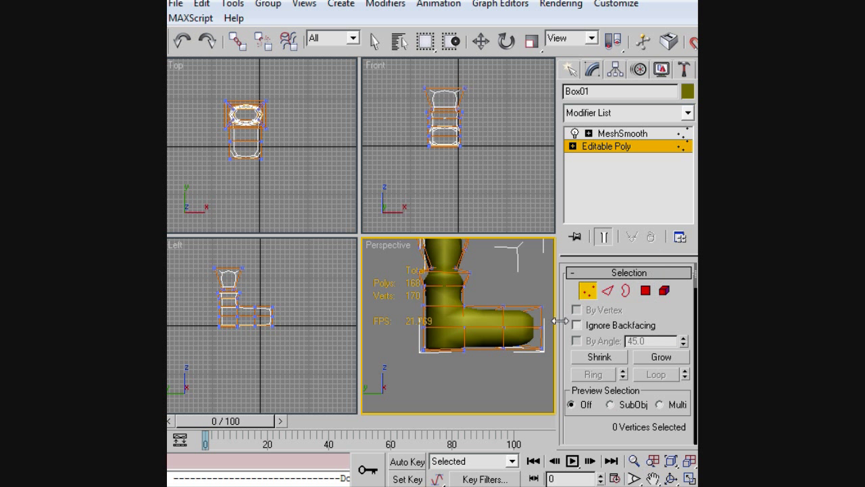
{"action": "mouse_move", "coordinate": [301, 289]}
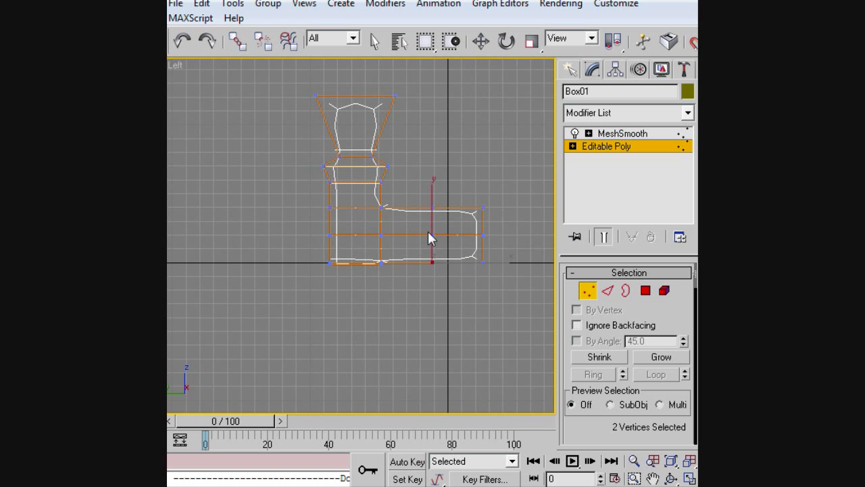
Step: Select the toe edges in the Left view and connect them with a new edge loop
{"action": "left_click", "coordinate": [481, 38]}
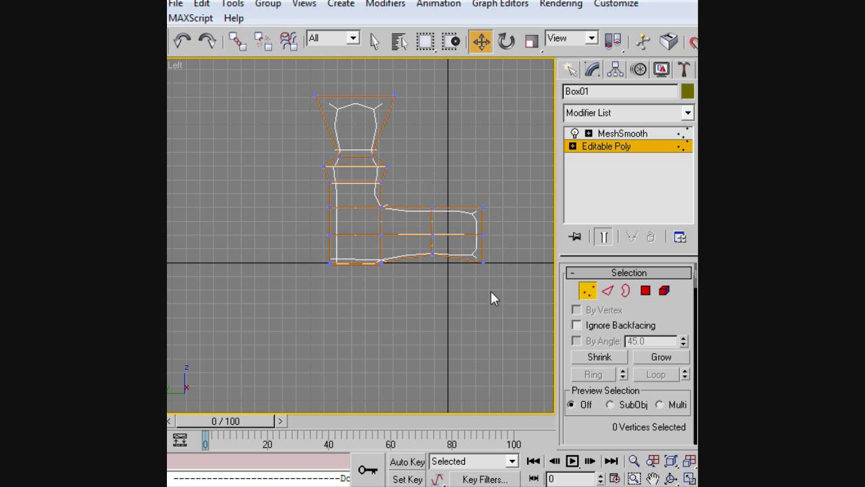
{"action": "left_click", "coordinate": [431, 230]}
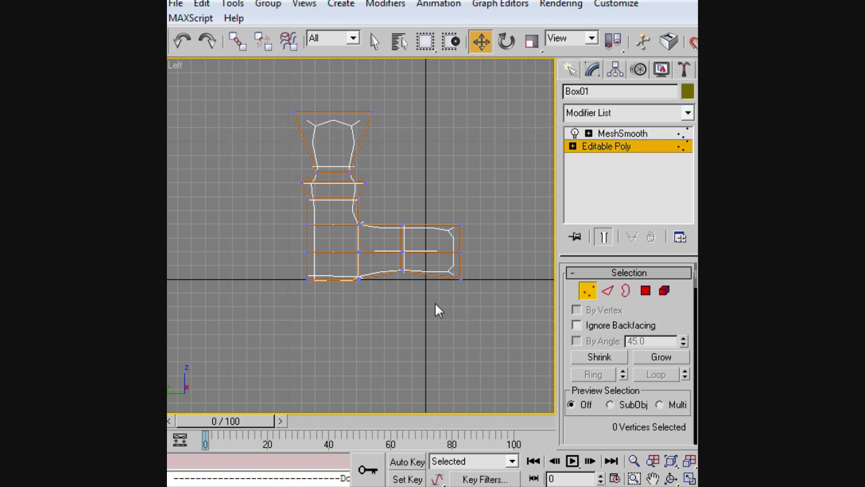
{"action": "left_click", "coordinate": [608, 291]}
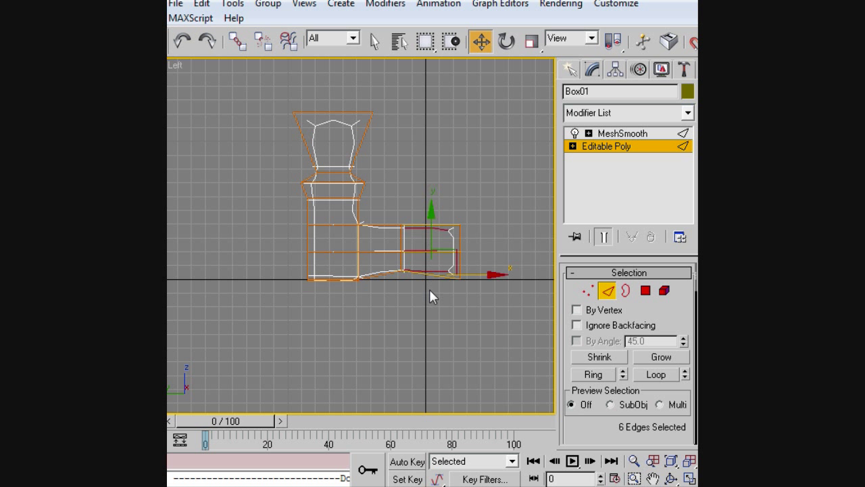
{"action": "left_click_drag", "start_coordinate": [433, 274], "coordinate": [429, 254]}
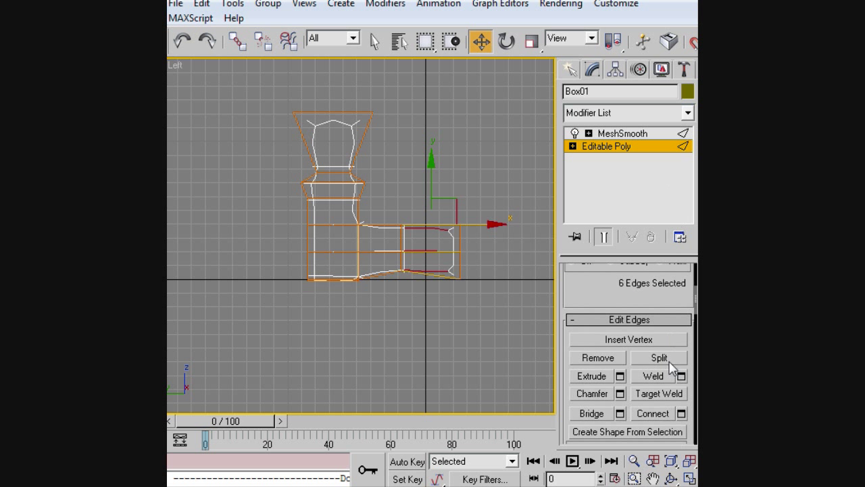
{"action": "left_click", "coordinate": [651, 413]}
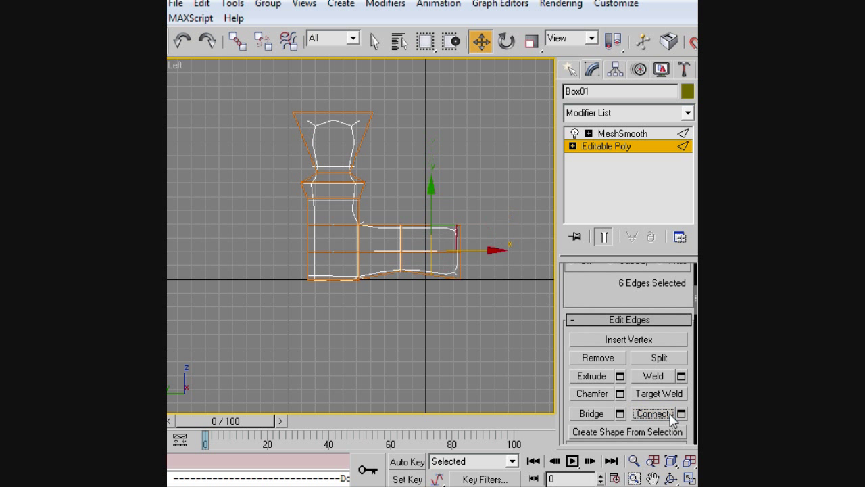
{"action": "left_click", "coordinate": [653, 413]}
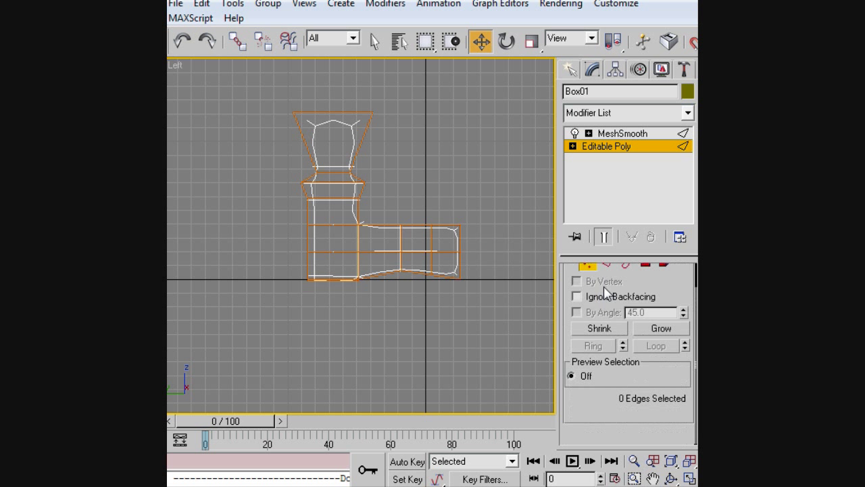
Step: Move the new toe-cut and mid-foot vertices to arch the sole
{"action": "left_click", "coordinate": [588, 264]}
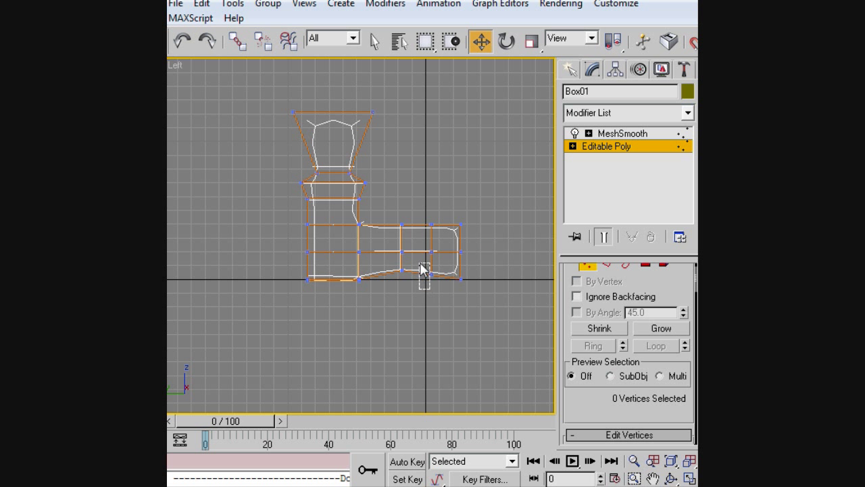
{"action": "left_click", "coordinate": [438, 245]}
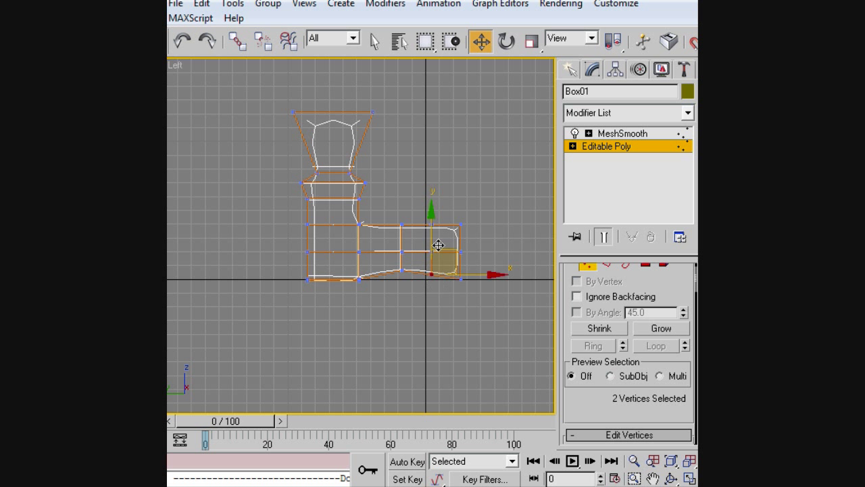
{"action": "left_click_drag", "start_coordinate": [438, 244], "coordinate": [426, 267]}
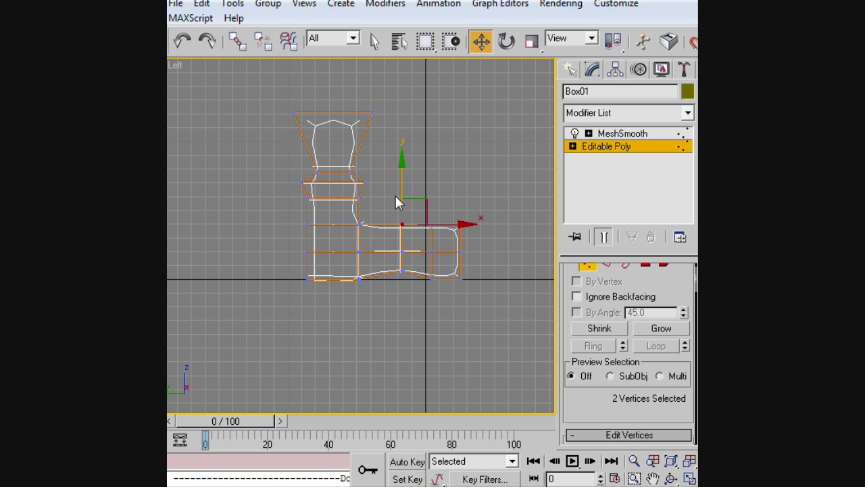
{"action": "left_click_drag", "start_coordinate": [398, 202], "coordinate": [402, 263]}
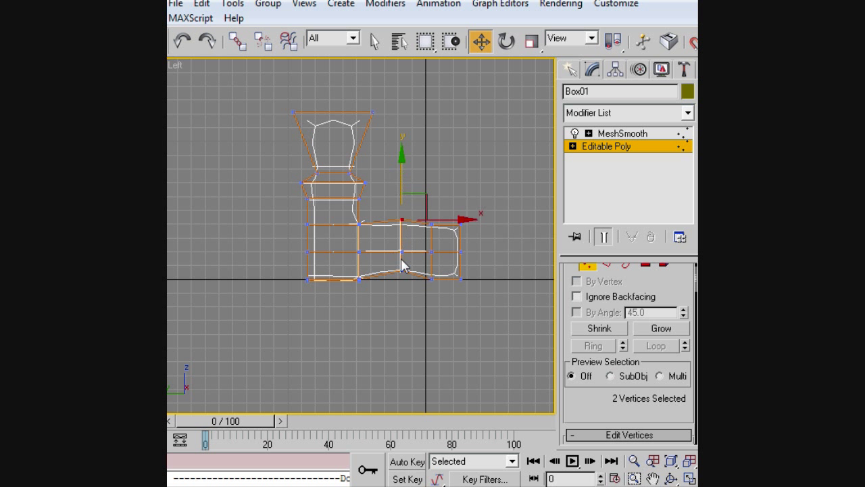
{"action": "left_click", "coordinate": [421, 284]}
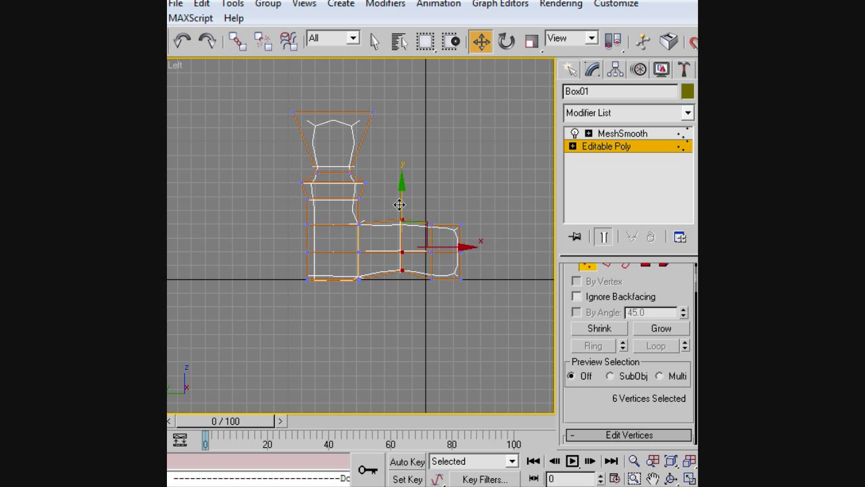
{"action": "left_click", "coordinate": [384, 201]}
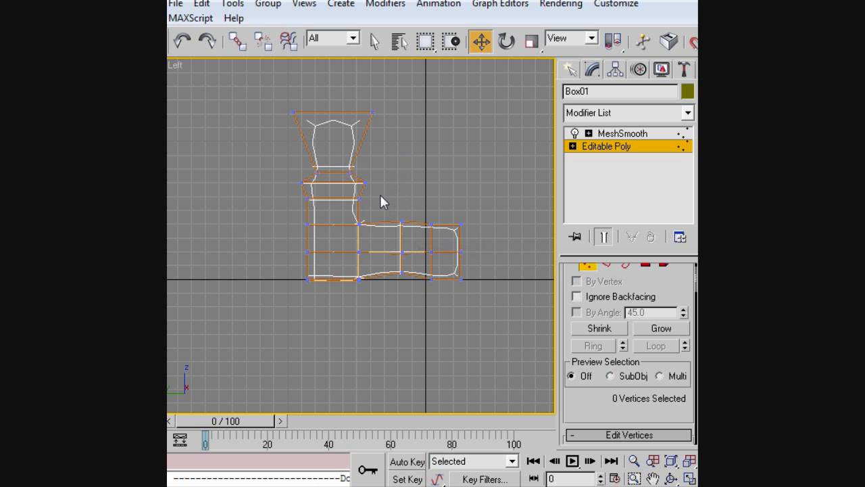
{"action": "mouse_move", "coordinate": [186, 215]}
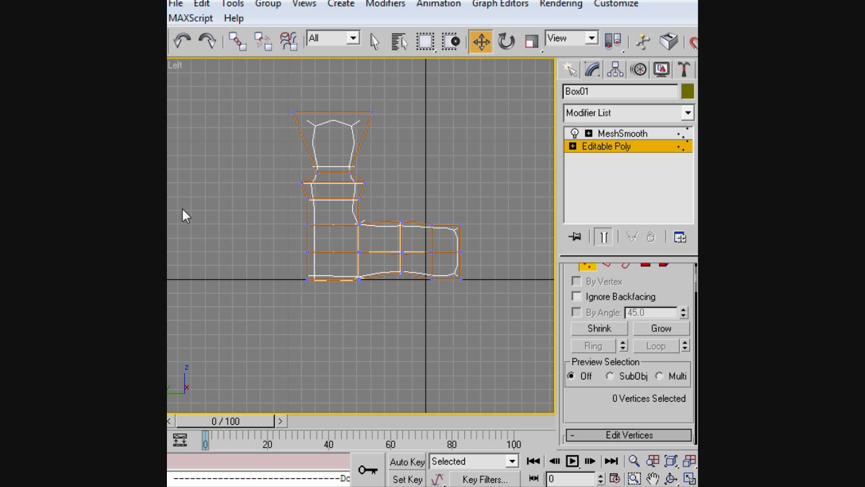
{"action": "mouse_move", "coordinate": [594, 358]}
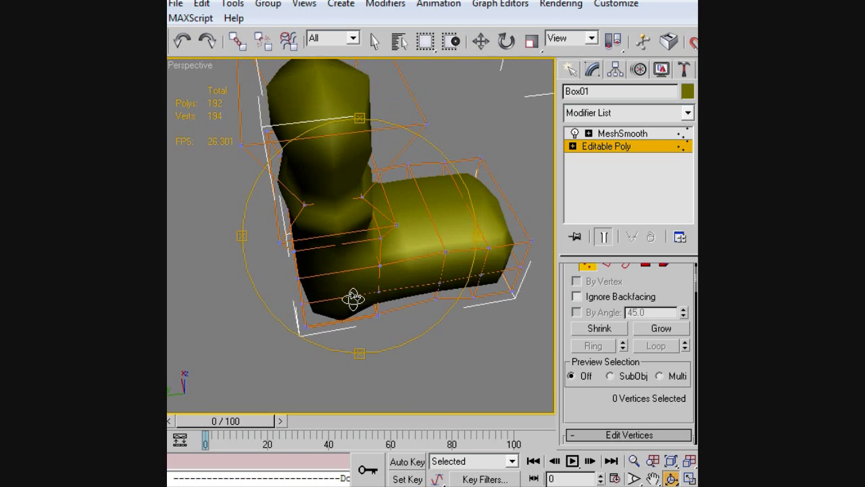
Step: Orbit the Perspective view to inspect the boot's side and front
{"action": "left_click_drag", "start_coordinate": [353, 297], "coordinate": [238, 266]}
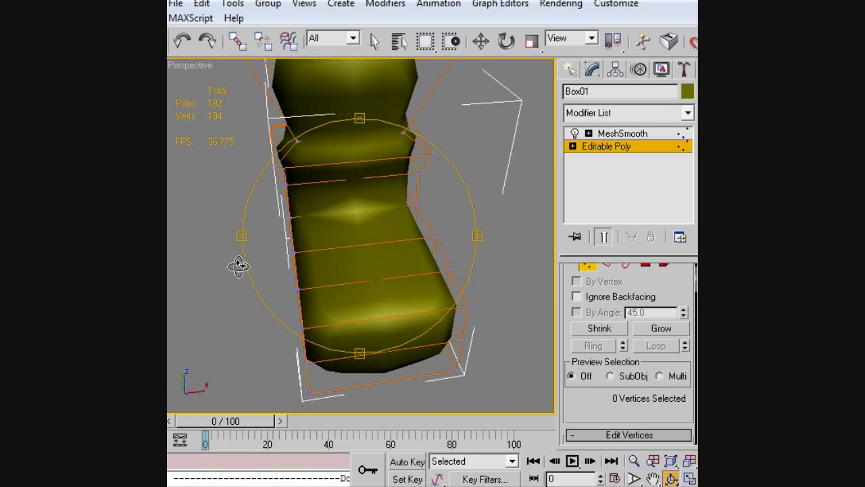
{"action": "left_click_drag", "start_coordinate": [240, 266], "coordinate": [379, 233]}
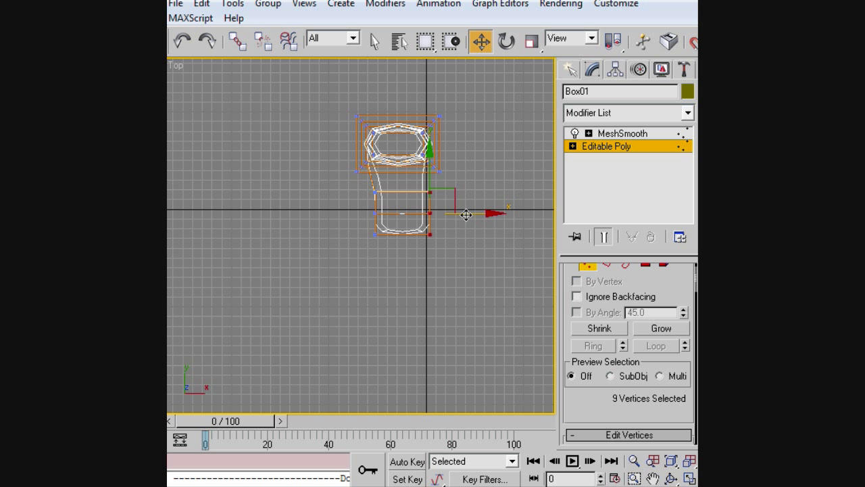
Step: Deselect the foot vertices after pulling one side of the foot inward
{"action": "left_click", "coordinate": [551, 262]}
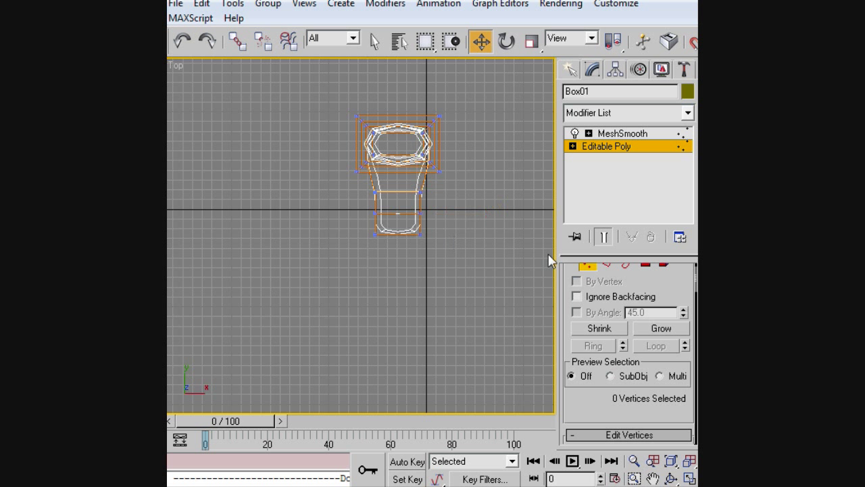
{"action": "mouse_move", "coordinate": [568, 365]}
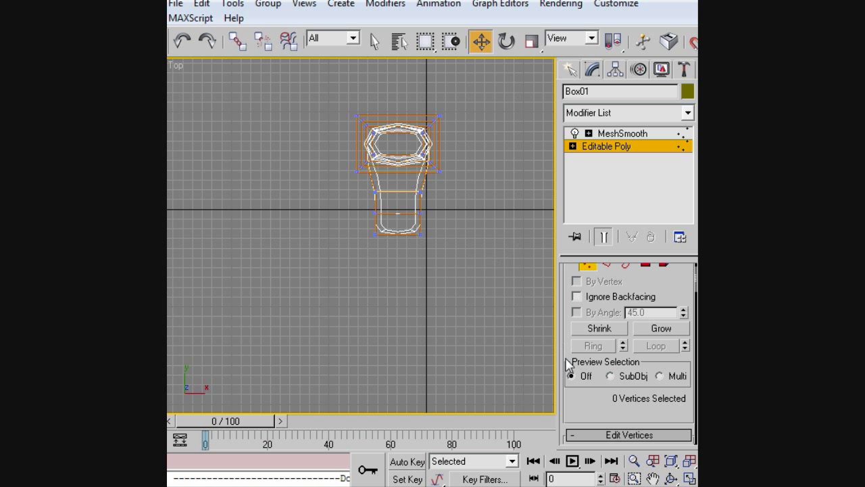
{"action": "mouse_move", "coordinate": [600, 206]}
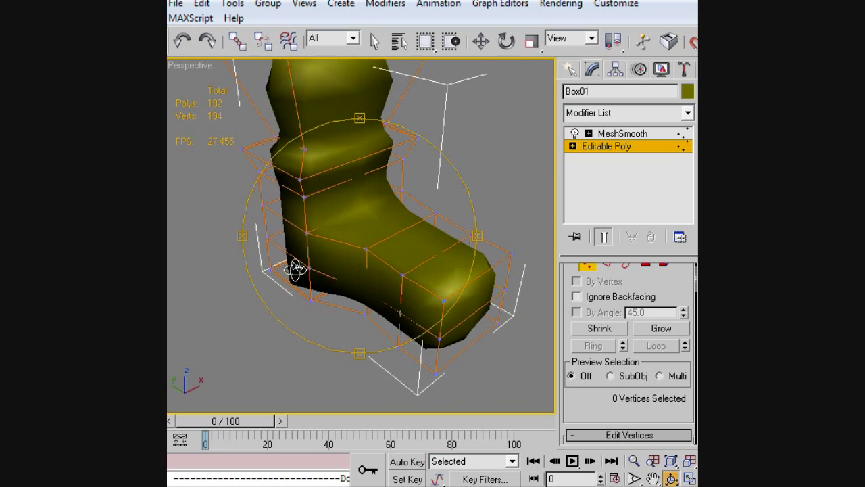
Step: Orbit around the narrowed boot, then bring back the Top view
{"action": "left_click_drag", "start_coordinate": [294, 270], "coordinate": [226, 253]}
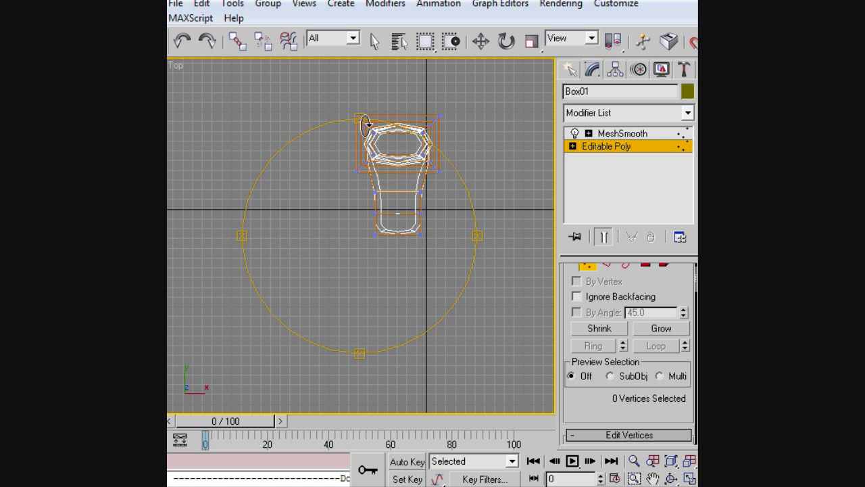
{"action": "left_click", "coordinate": [480, 41]}
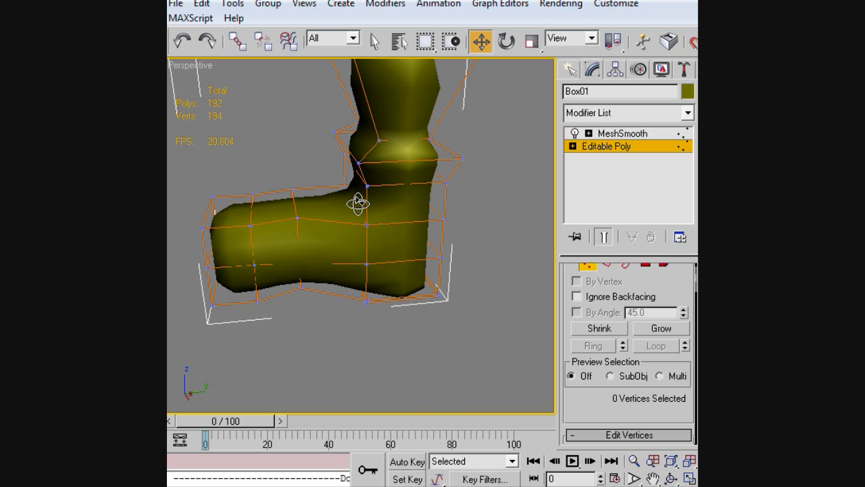
Step: Select and reshape the sole vertices around the heel and ankle, then deselect
{"action": "left_click_drag", "start_coordinate": [330, 192], "coordinate": [392, 324]}
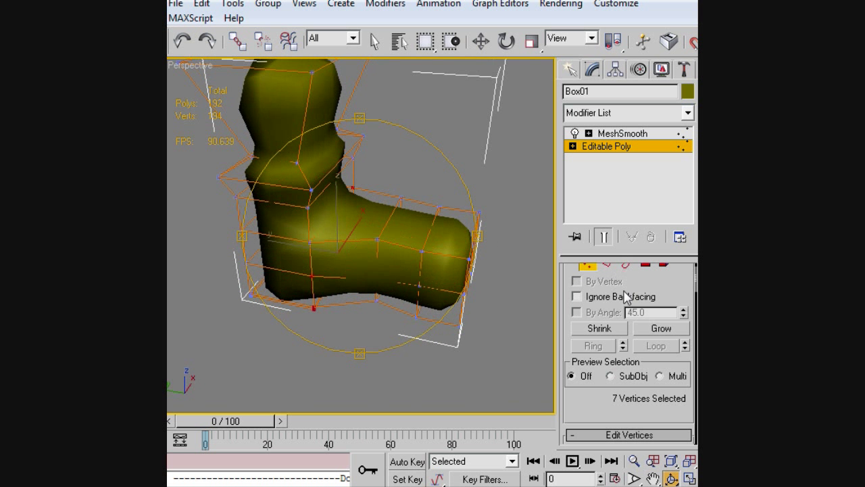
{"action": "left_click", "coordinate": [482, 39]}
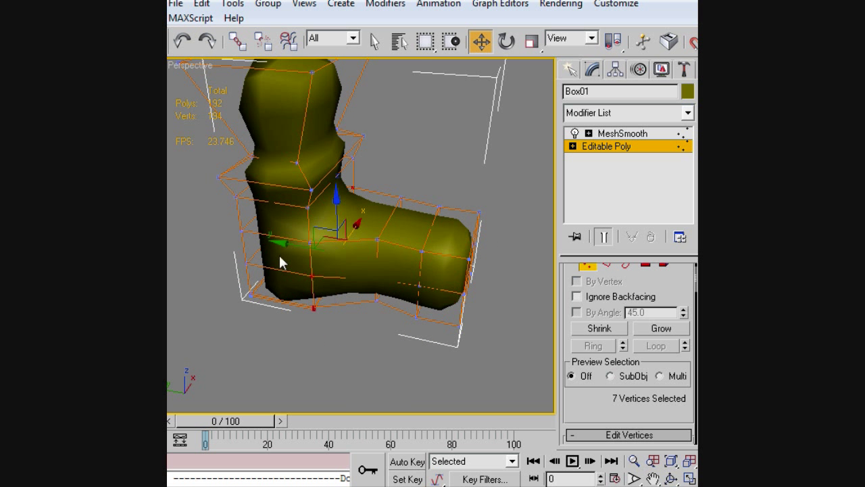
{"action": "mouse_move", "coordinate": [325, 289]}
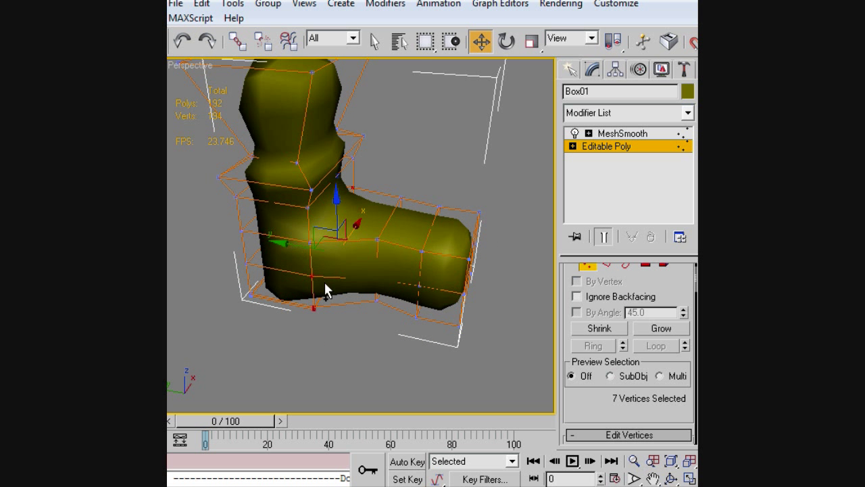
{"action": "left_click", "coordinate": [382, 229]}
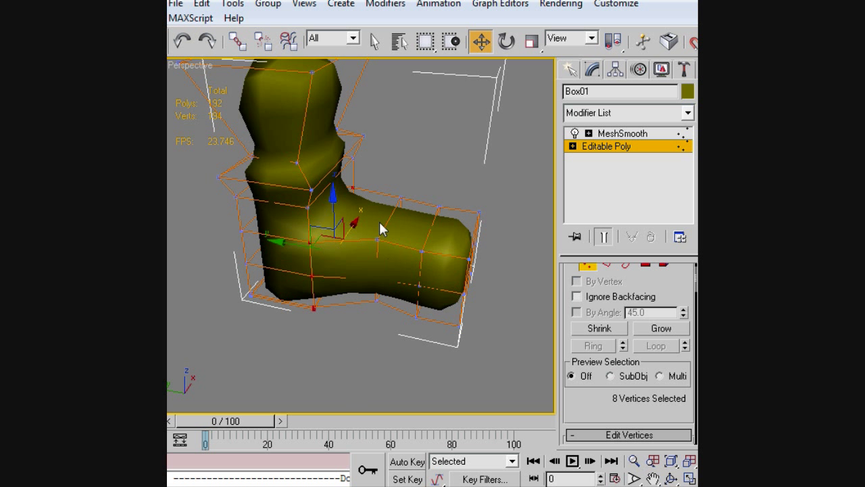
{"action": "left_click", "coordinate": [531, 39]}
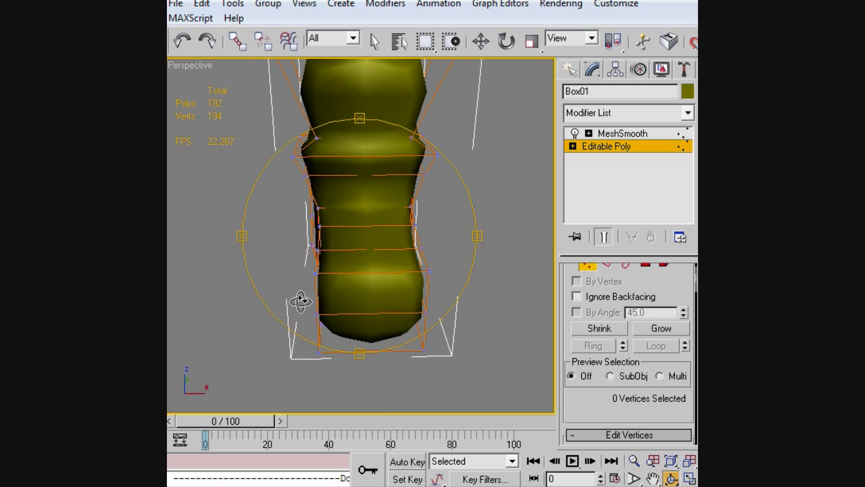
{"action": "left_click_drag", "start_coordinate": [301, 301], "coordinate": [324, 289]}
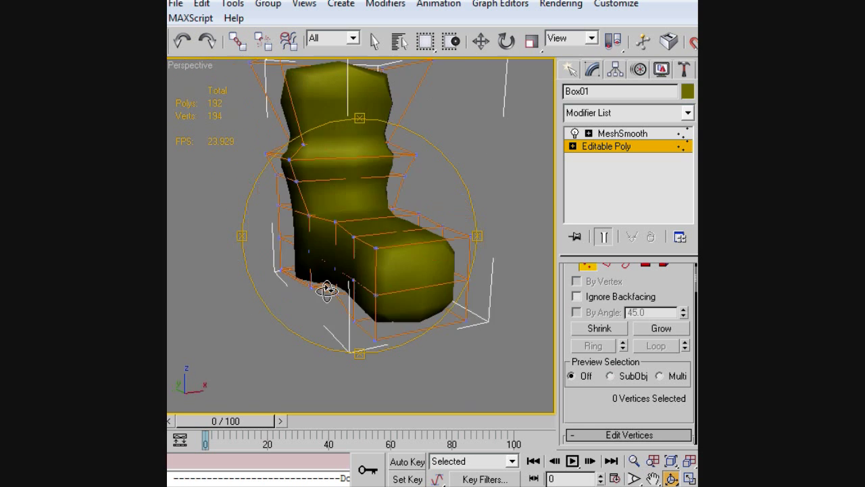
{"action": "left_click_drag", "start_coordinate": [324, 289], "coordinate": [386, 306]}
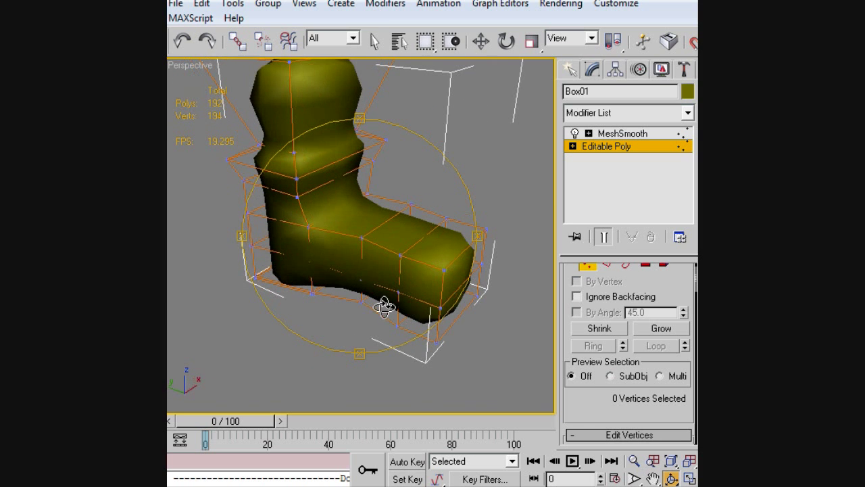
{"action": "left_click_drag", "start_coordinate": [386, 307], "coordinate": [376, 274]}
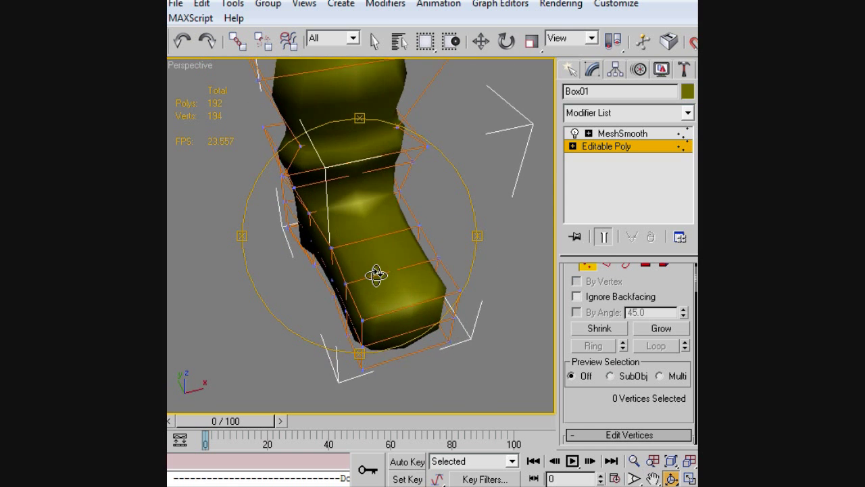
{"action": "left_click_drag", "start_coordinate": [377, 273], "coordinate": [412, 271]}
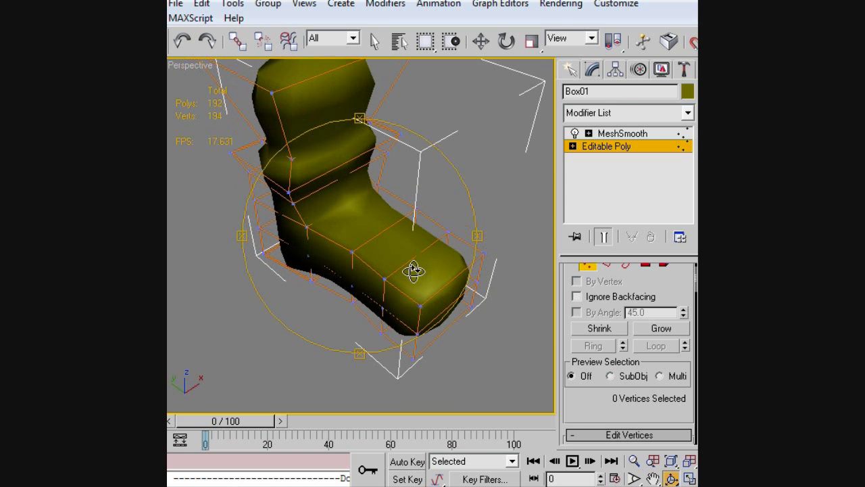
Step: Chamfer the selected toe edges, raising Box01 to 234 polygons, then return to MeshSmooth
{"action": "left_click", "coordinate": [532, 40]}
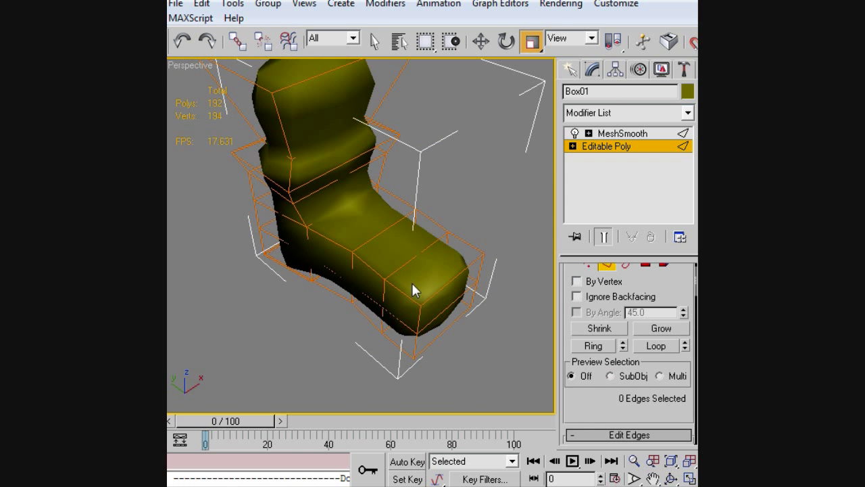
{"action": "left_click", "coordinate": [413, 291]}
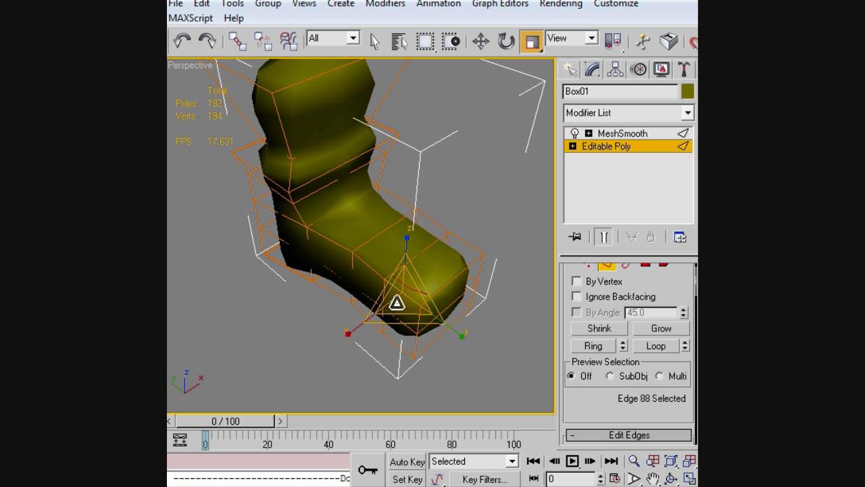
{"action": "left_click", "coordinate": [338, 237]}
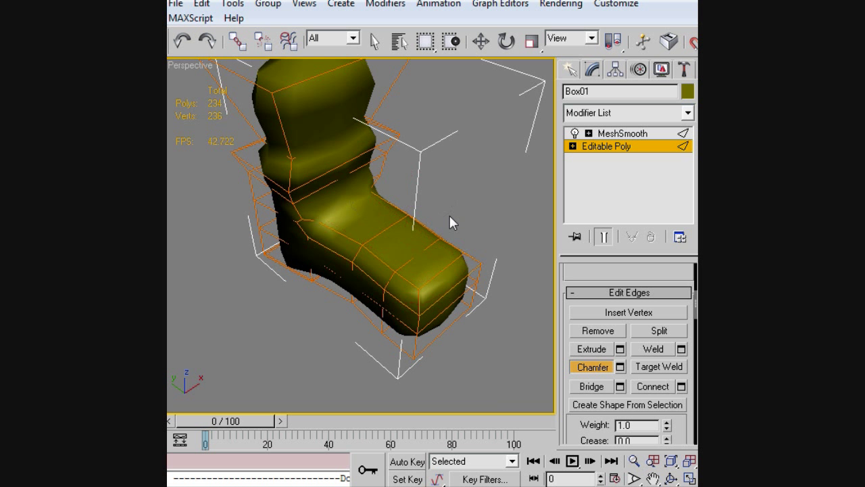
{"action": "left_click", "coordinate": [622, 133]}
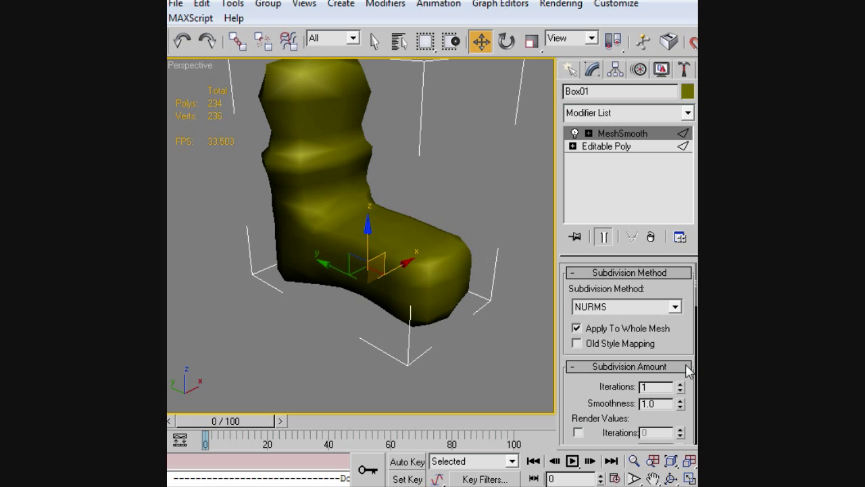
Step: Deselect the boot to view the smoothed 936-polygon result without the cage
{"action": "left_click", "coordinate": [684, 384]}
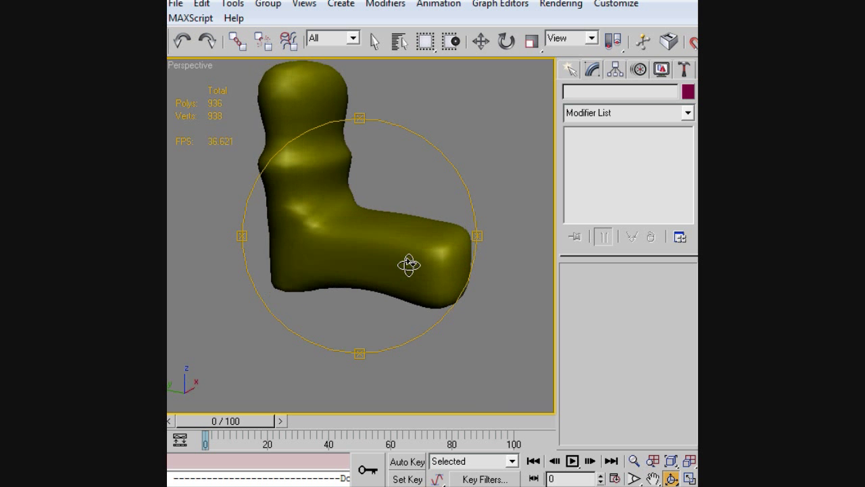
{"action": "left_click_drag", "start_coordinate": [409, 264], "coordinate": [392, 228]}
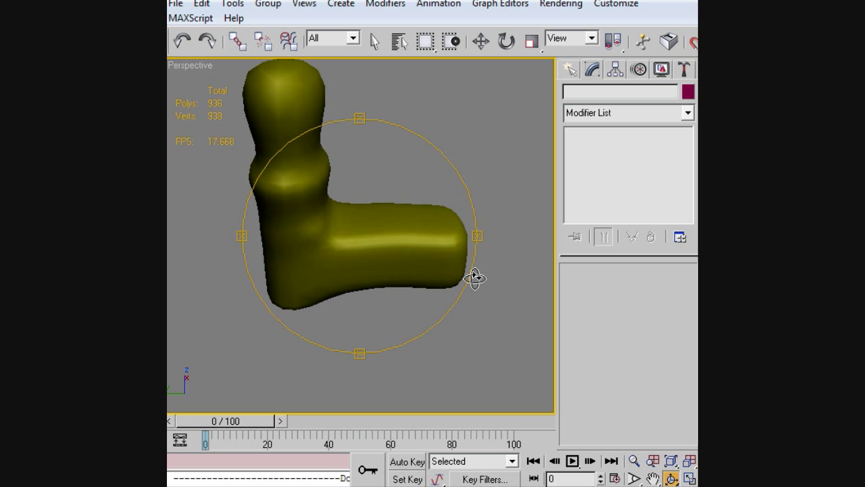
{"action": "mouse_move", "coordinate": [398, 244]}
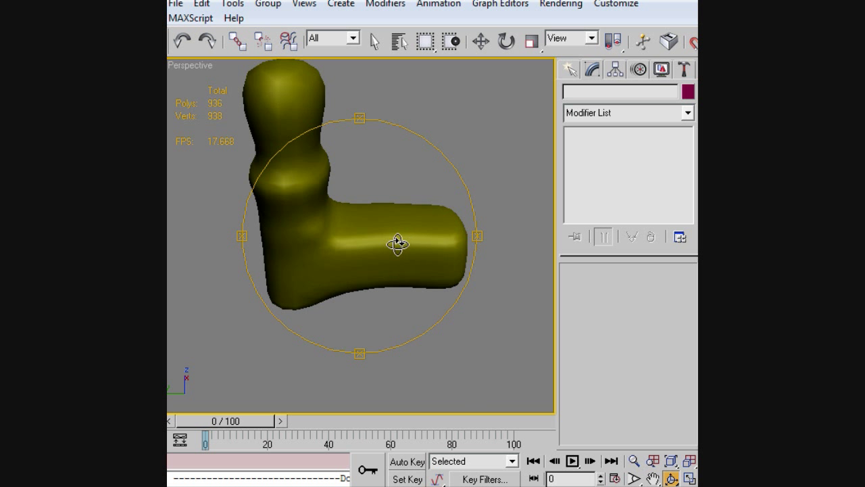
{"action": "left_click_drag", "start_coordinate": [399, 243], "coordinate": [335, 240]}
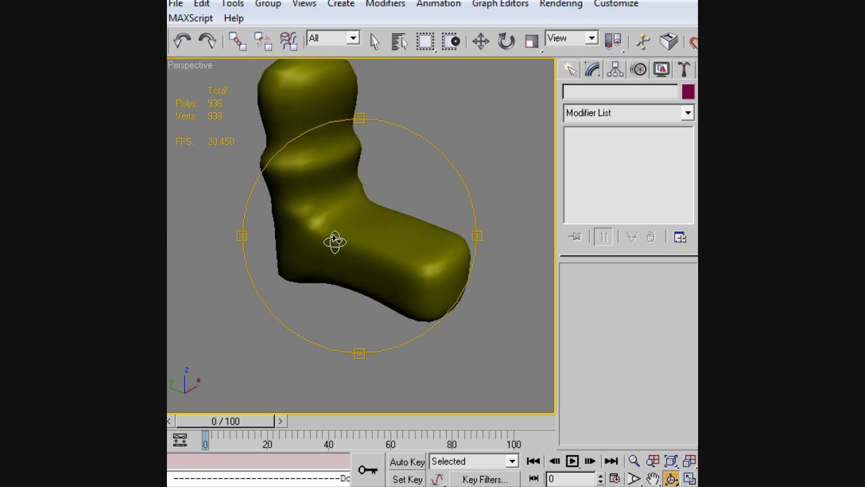
{"action": "left_click_drag", "start_coordinate": [335, 241], "coordinate": [198, 227]}
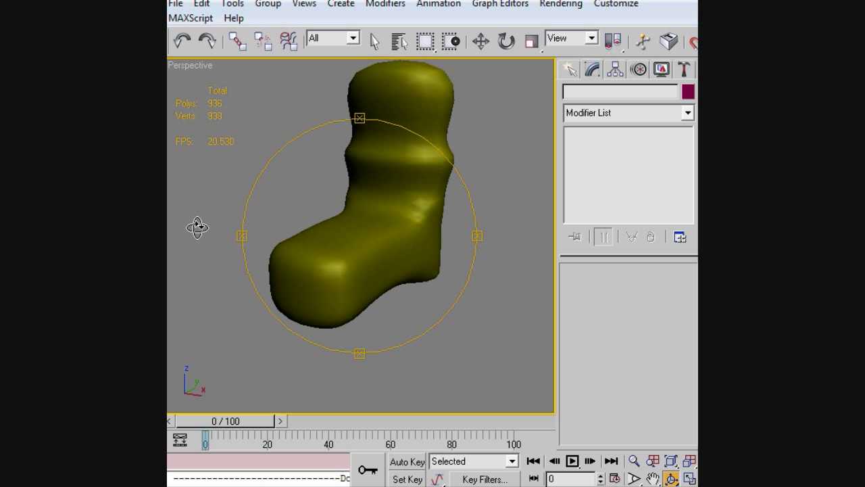
{"action": "left_click_drag", "start_coordinate": [198, 226], "coordinate": [304, 201]}
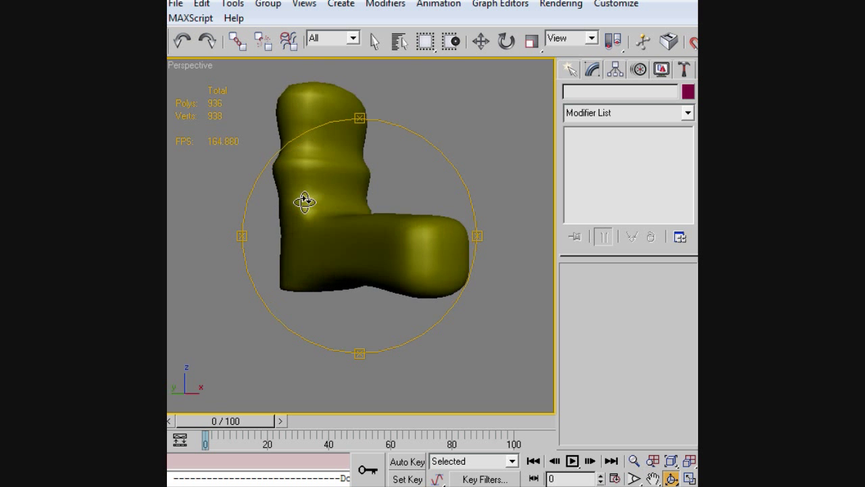
{"action": "left_click_drag", "start_coordinate": [304, 200], "coordinate": [513, 285]}
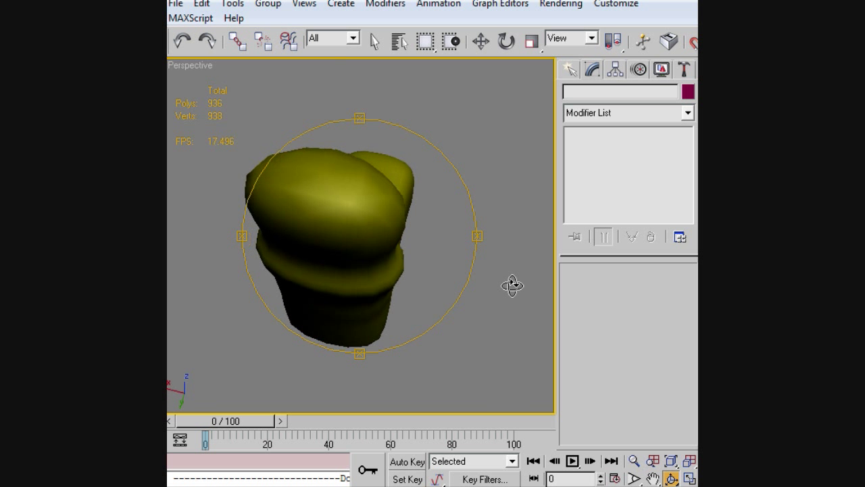
{"action": "left_click_drag", "start_coordinate": [512, 284], "coordinate": [323, 246]}
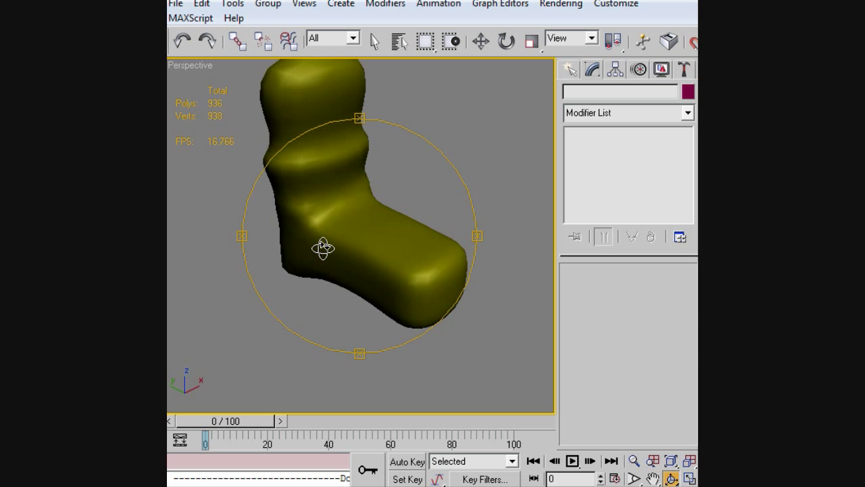
{"action": "left_click_drag", "start_coordinate": [324, 248], "coordinate": [183, 254]}
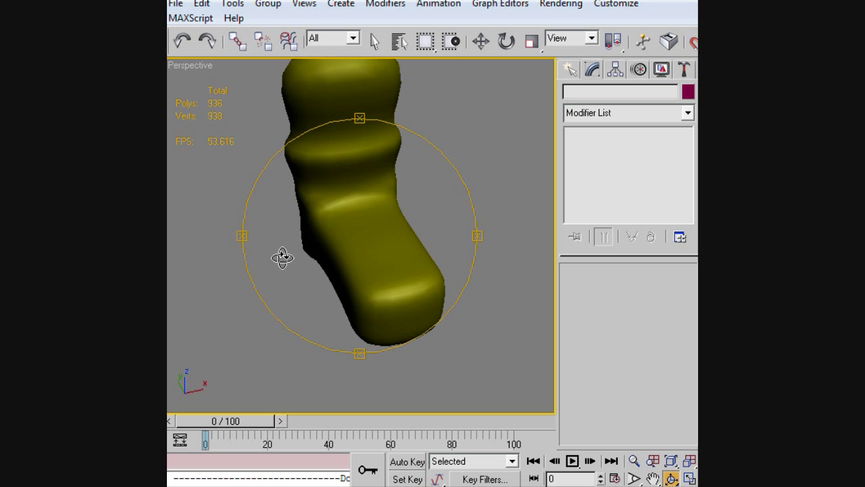
{"action": "mouse_move", "coordinate": [640, 382]}
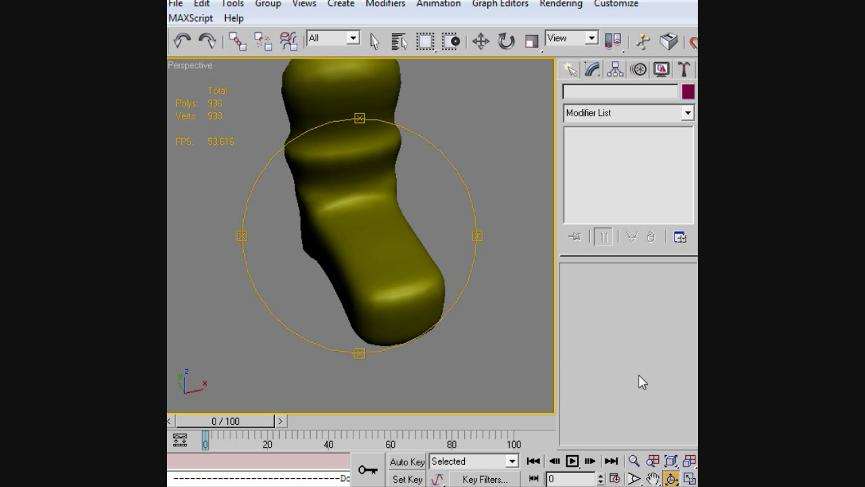